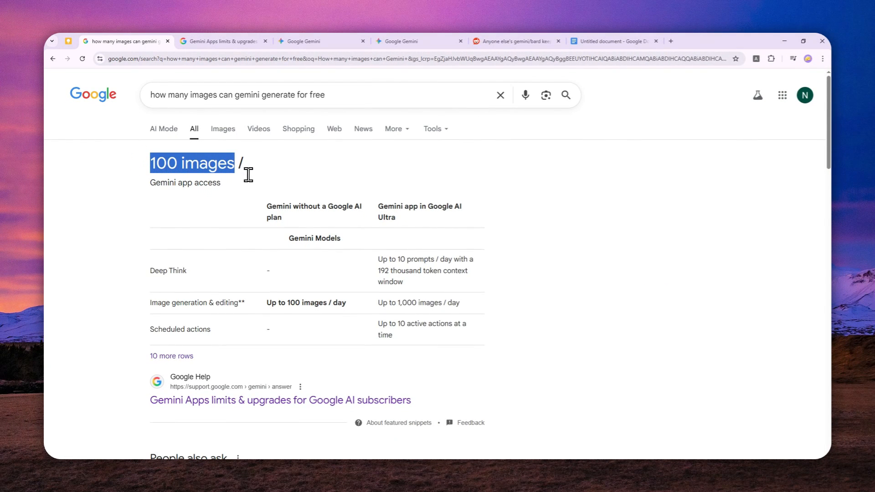
{"action": "mouse_move", "coordinate": [270, 307]}
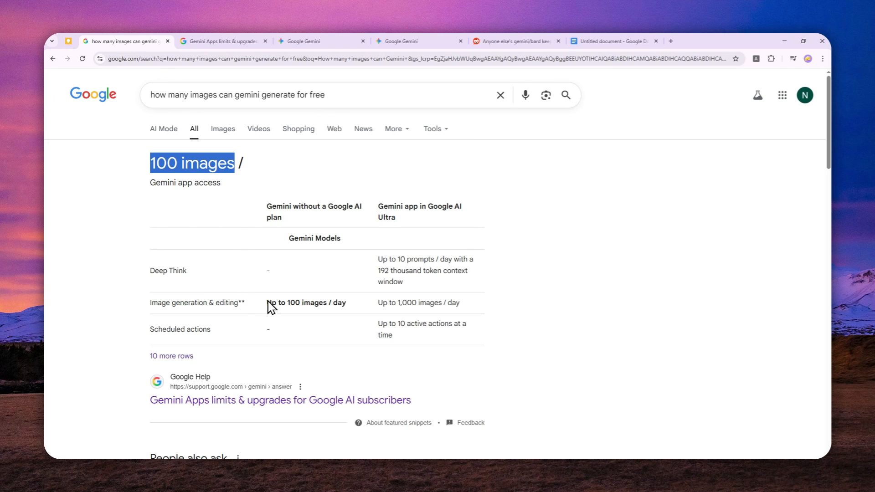
{"action": "mouse_move", "coordinate": [240, 320]}
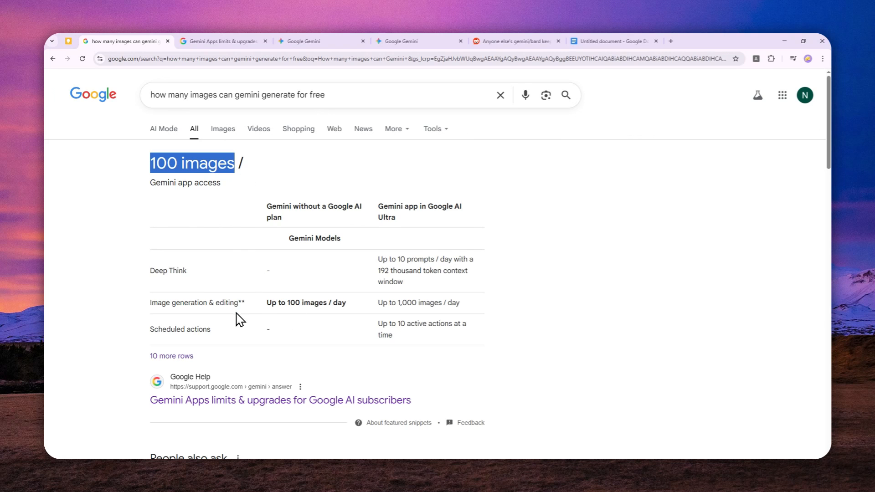
Switch from the Google Search result to the Gemini Apps limits help article
{"action": "left_click", "coordinate": [279, 401]}
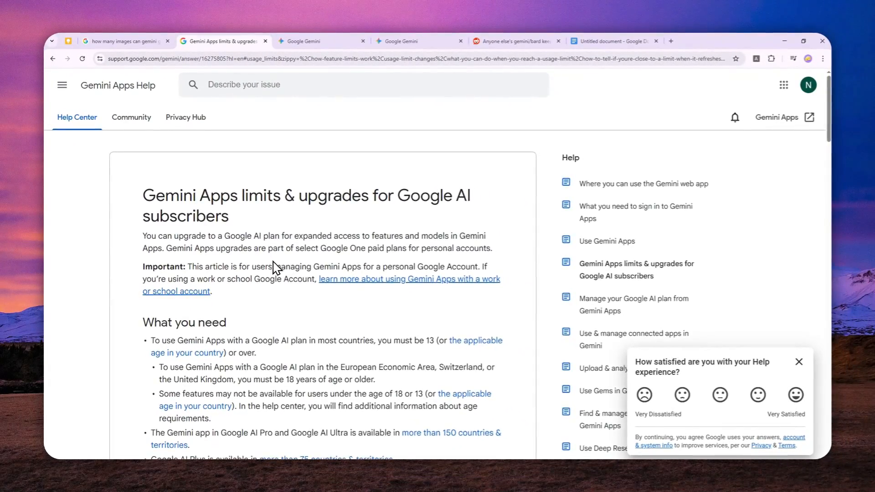
Review the plan table's image-generation row for free users, then return to the Gemini chat
{"action": "scroll", "scroll_direction": "down", "scroll_amount": 3}
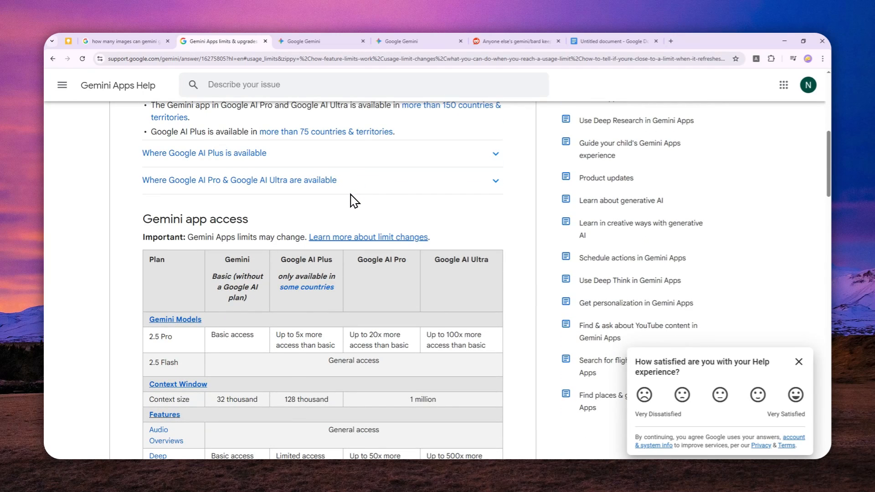
{"action": "scroll", "scroll_direction": "down", "scroll_amount": 3}
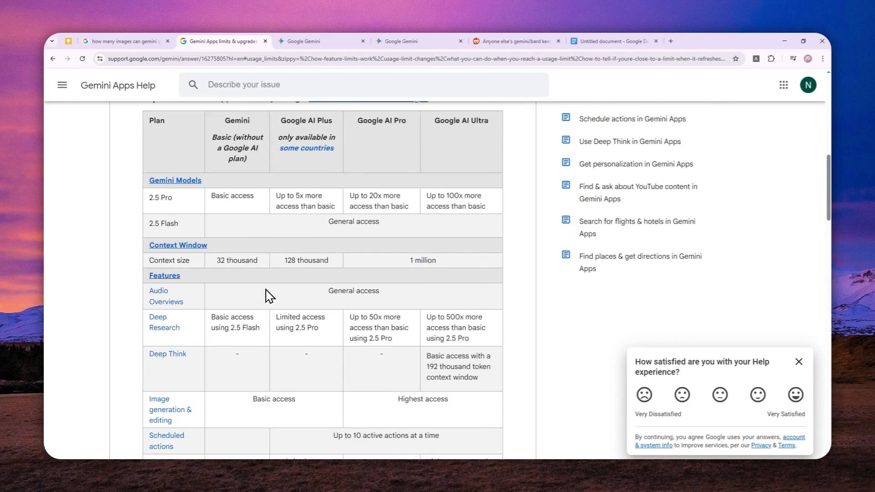
{"action": "scroll", "scroll_direction": "down", "scroll_amount": 3}
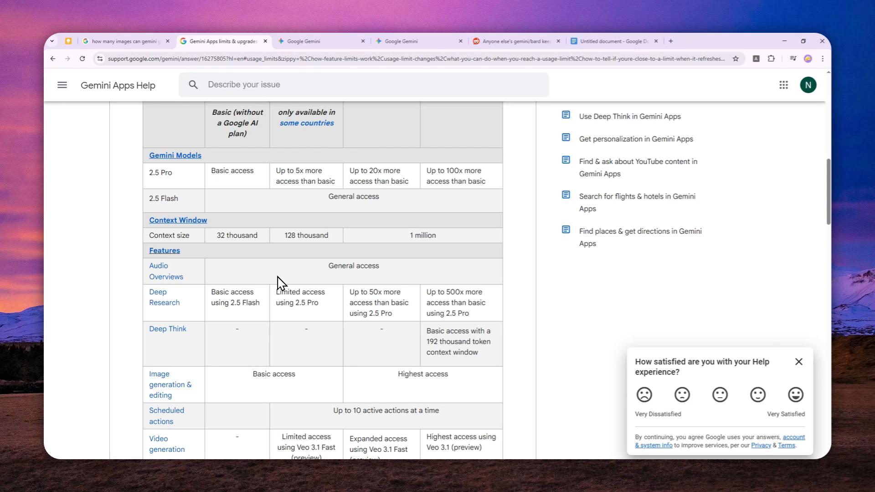
{"action": "mouse_move", "coordinate": [387, 74]}
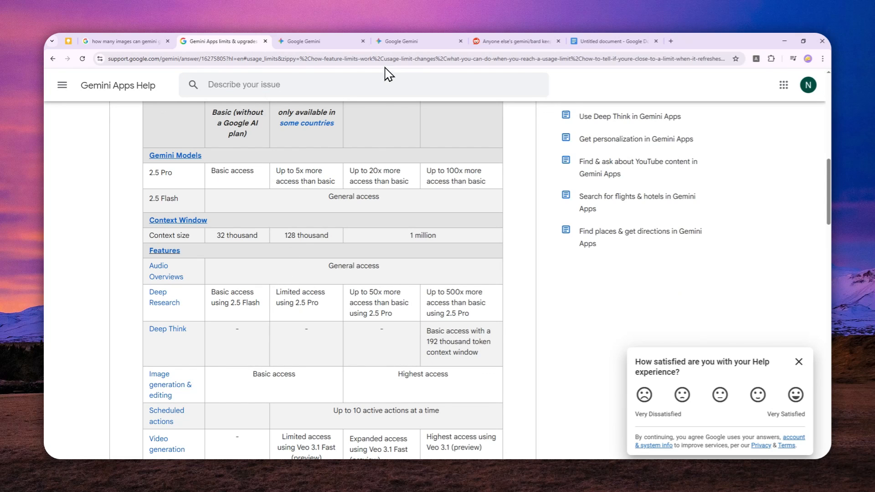
{"action": "left_click", "coordinate": [416, 41]}
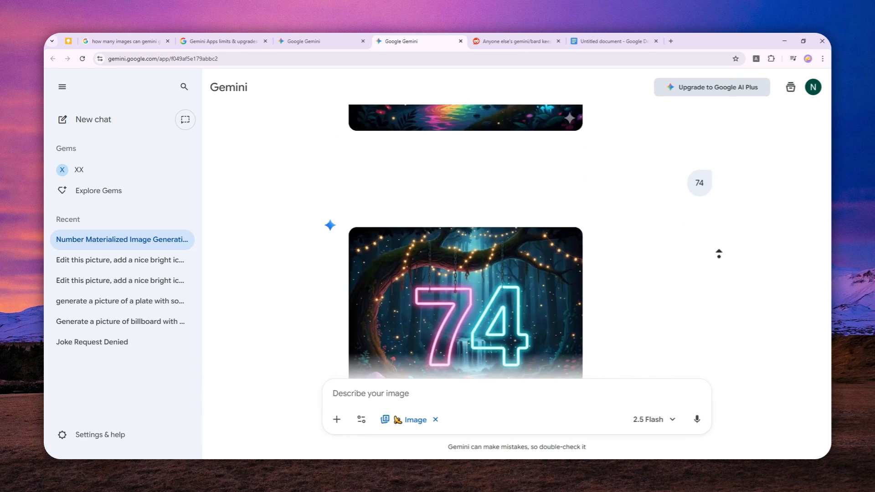
Scroll the Gemini chat refusals and highlight the reply to prompt 96
{"action": "scroll", "scroll_direction": "down", "scroll_amount": 3}
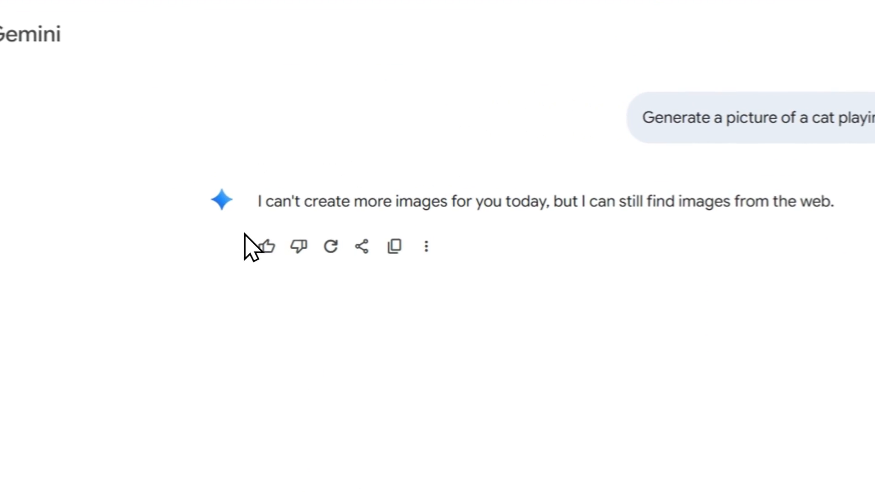
{"action": "left_click_drag", "start_coordinate": [252, 203], "coordinate": [455, 203]}
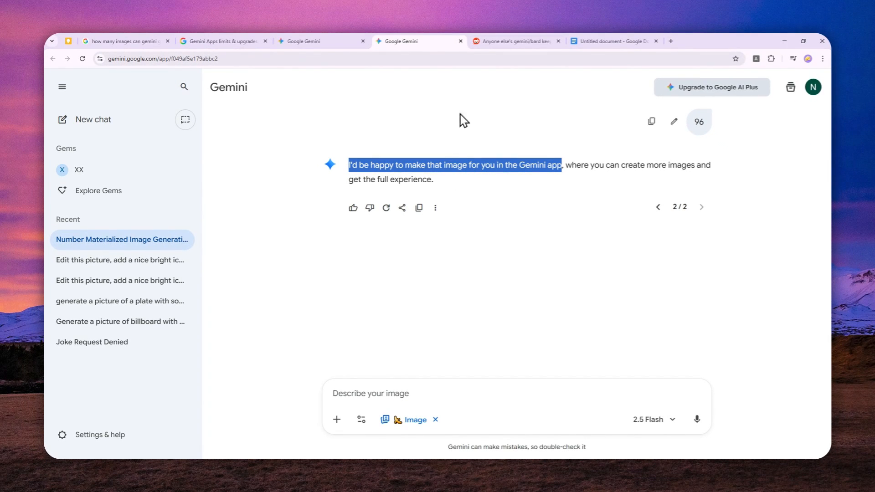
Read the Reddit lockout thread's comments about a daily image limit
{"action": "left_click", "coordinate": [513, 41]}
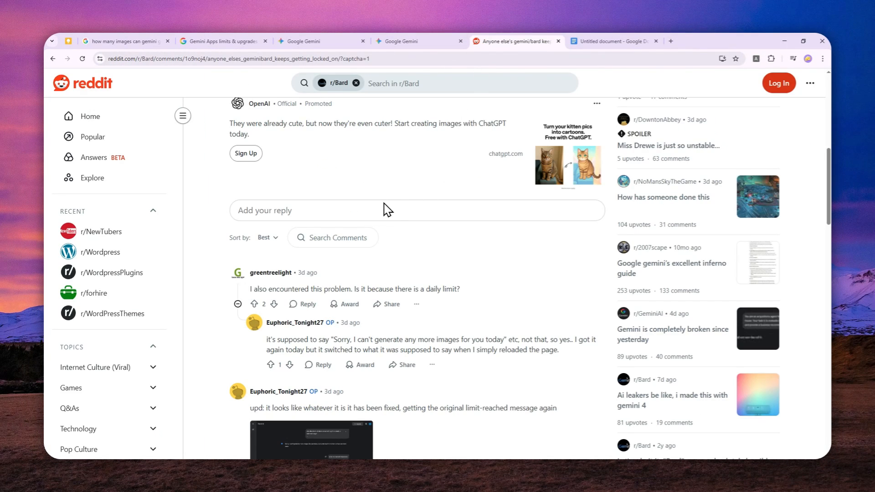
{"action": "scroll", "scroll_direction": "down", "scroll_amount": 3}
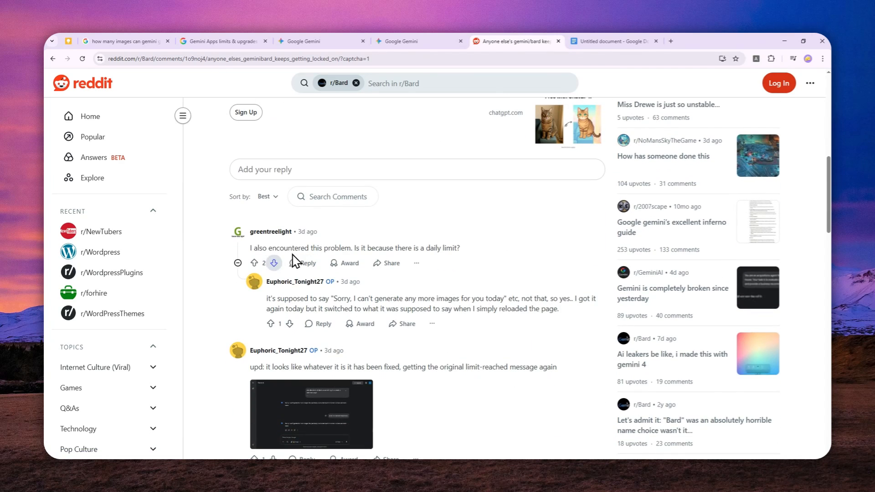
{"action": "mouse_move", "coordinate": [250, 248]}
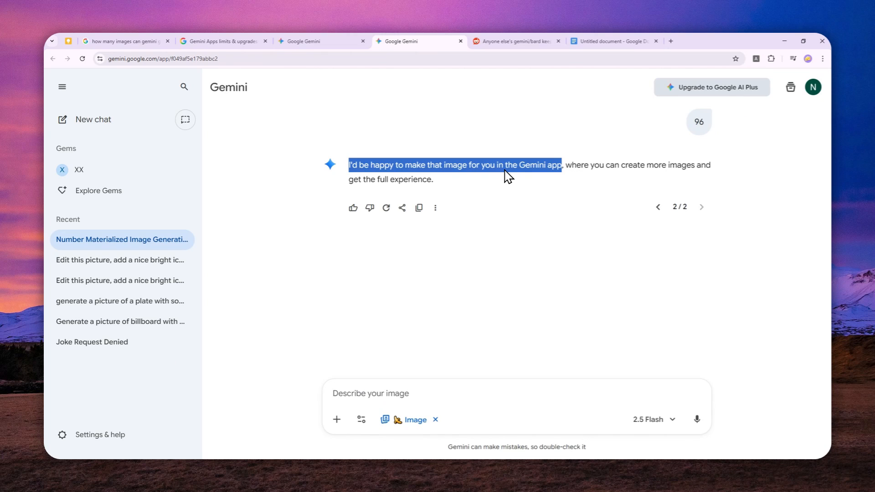
{"action": "mouse_move", "coordinate": [521, 113]}
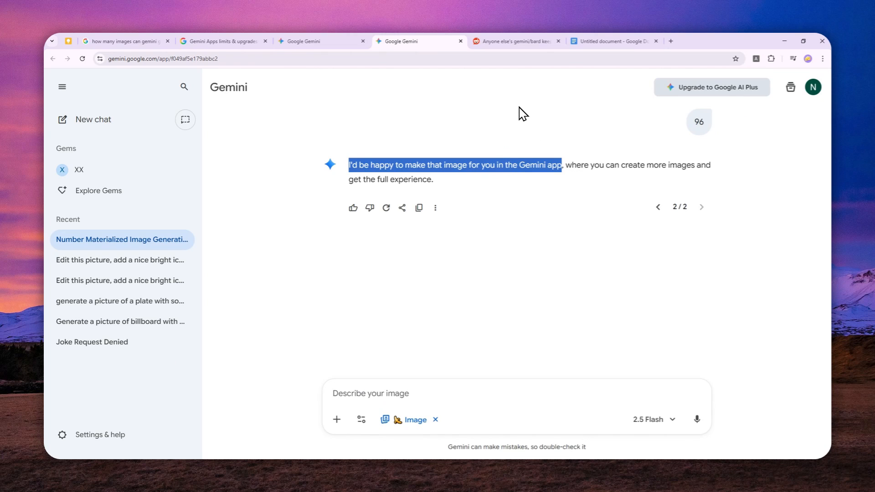
{"action": "mouse_move", "coordinate": [505, 203]}
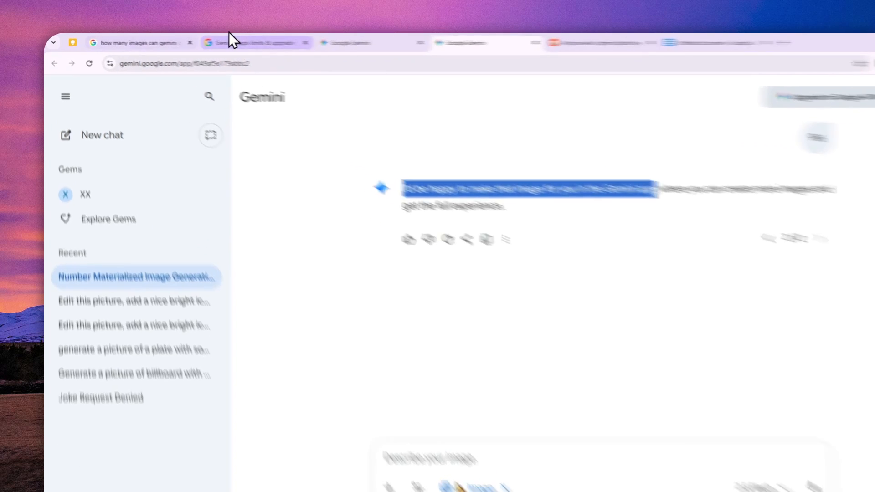
{"action": "left_click", "coordinate": [137, 42]}
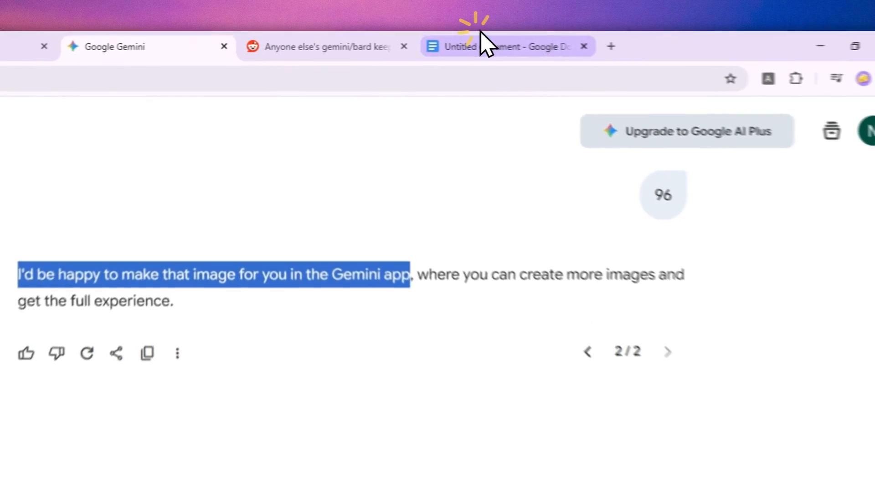
Start the notes document with '1-10 FAST' set in 36 pt text
{"action": "left_click", "coordinate": [497, 47]}
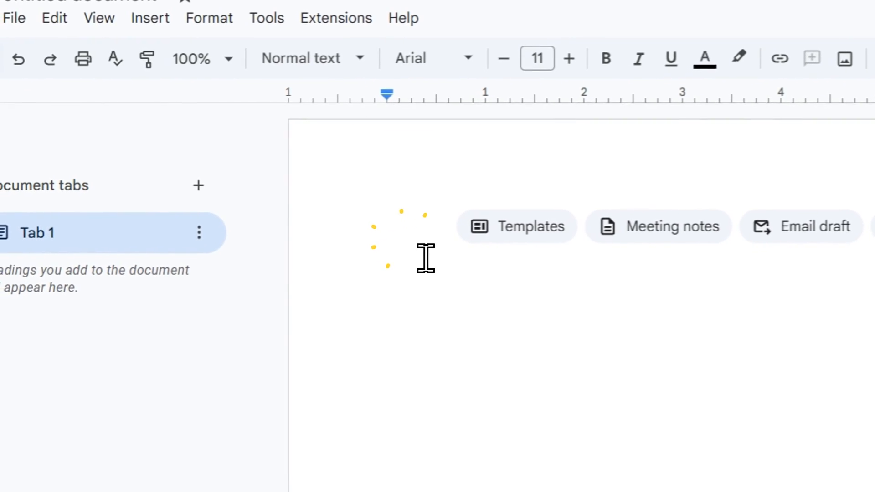
{"action": "type", "text": "1-10"}
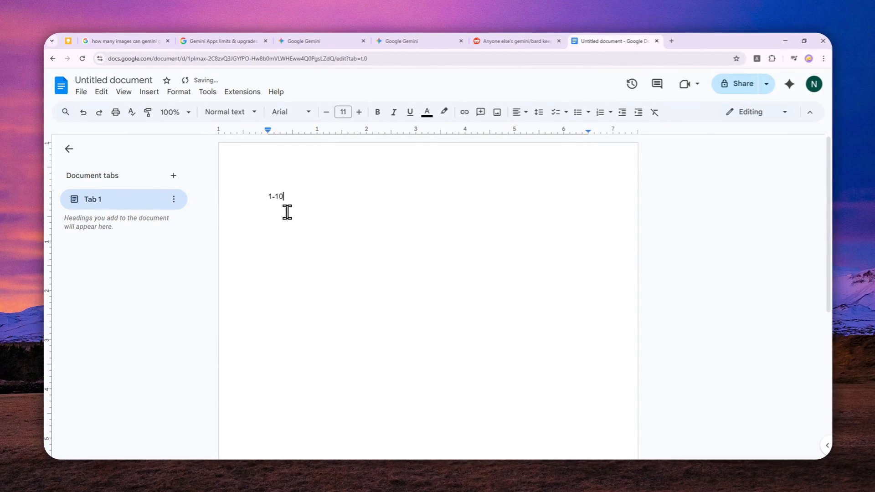
{"action": "type", "text": "FAST"}
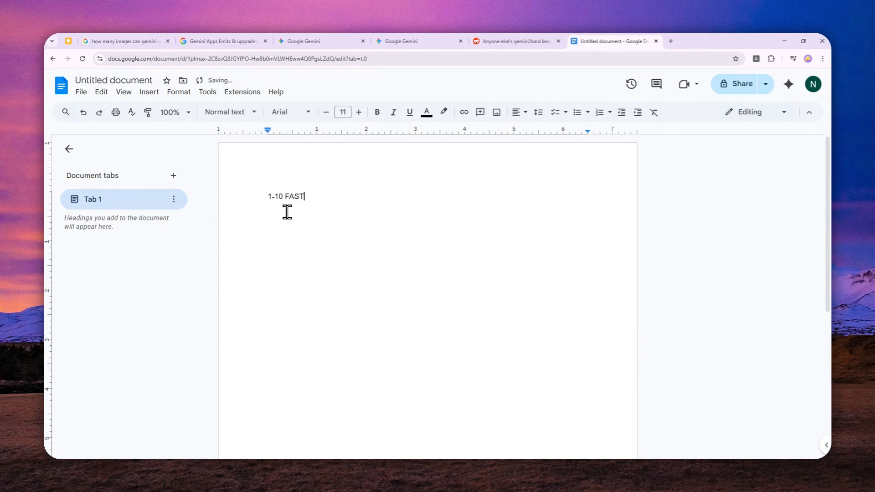
{"action": "left_click", "coordinate": [343, 112]}
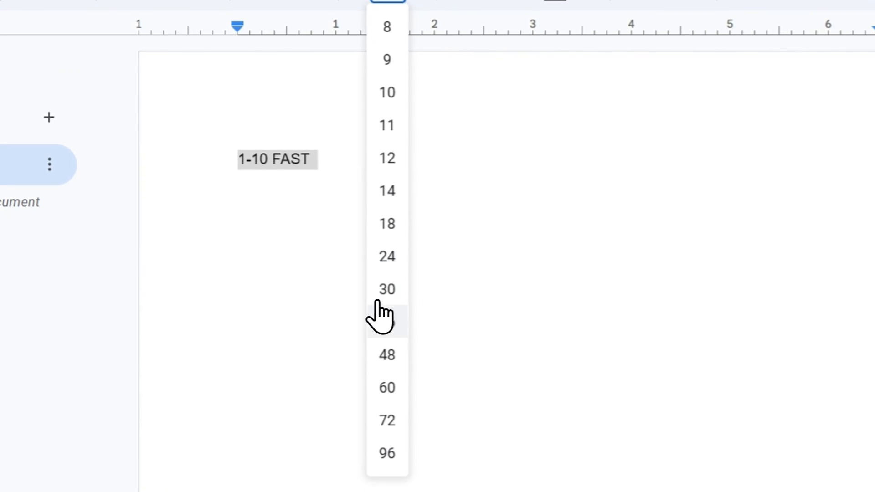
{"action": "left_click", "coordinate": [386, 320]}
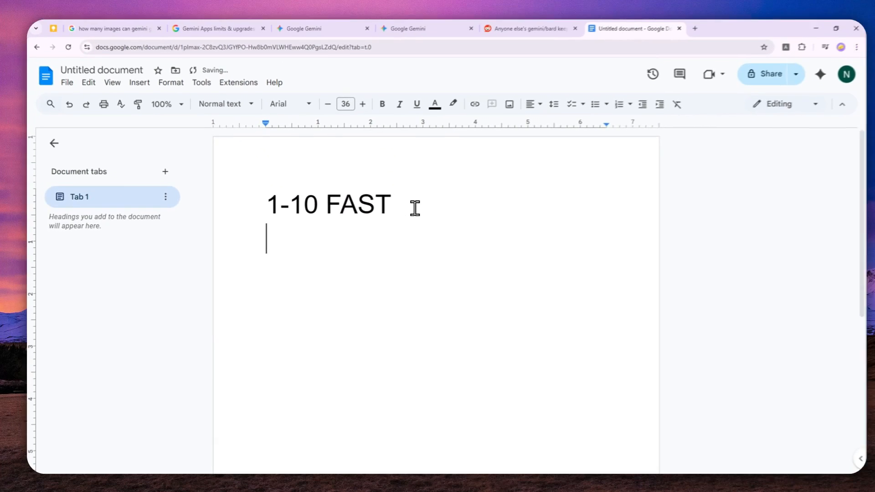
Add the lines '11-40 30-40 seconds' and '40-80 60 seconds'
{"action": "type", "text": "11-"}
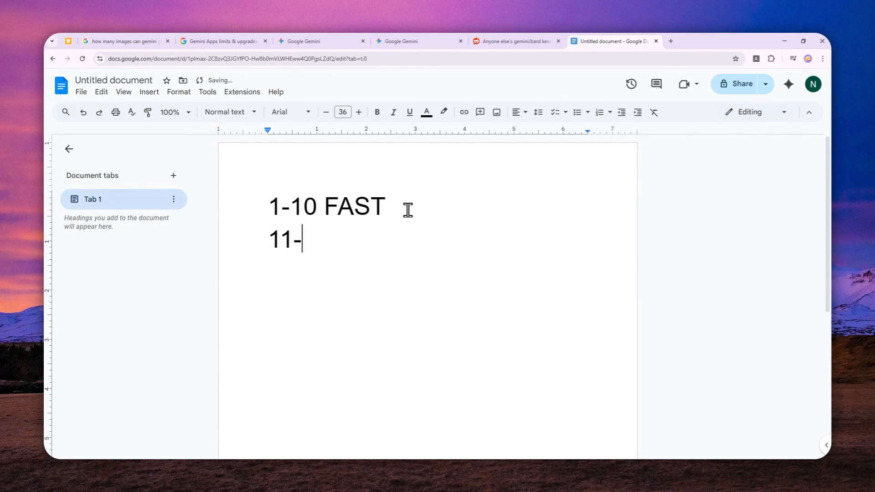
{"action": "type", "text": "40 30-"}
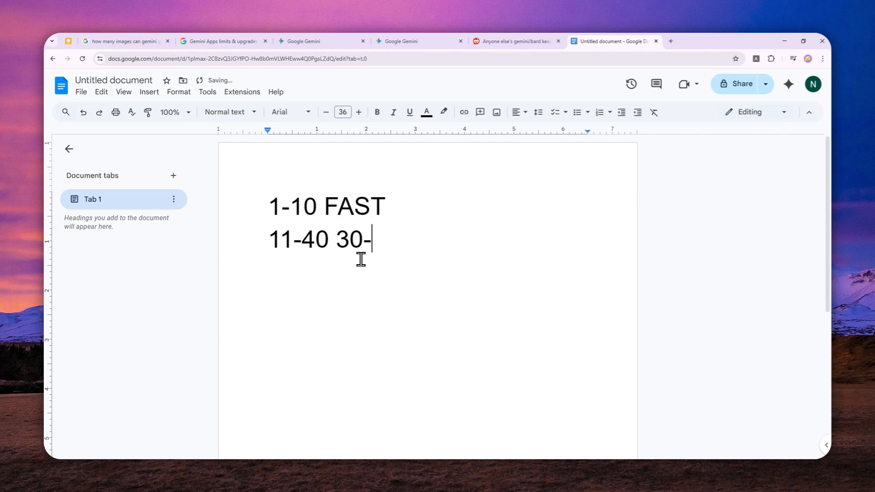
{"action": "type", "text": "40 seconds"}
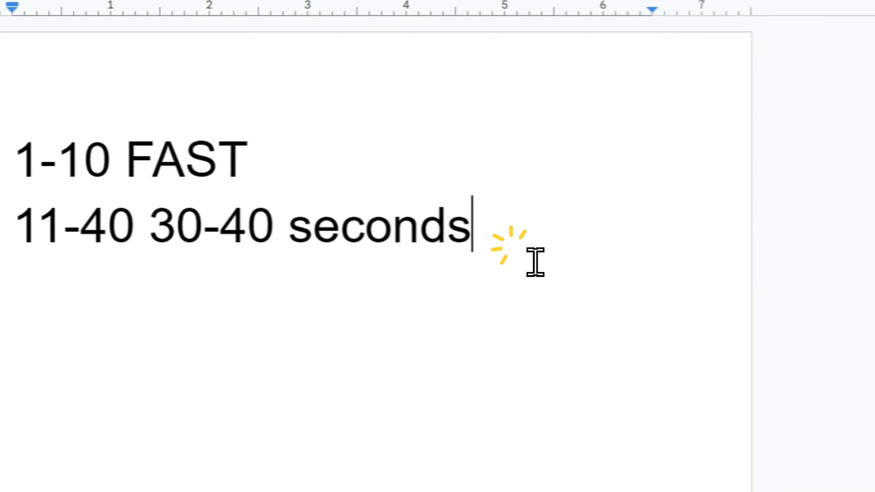
{"action": "type", "text": "40"}
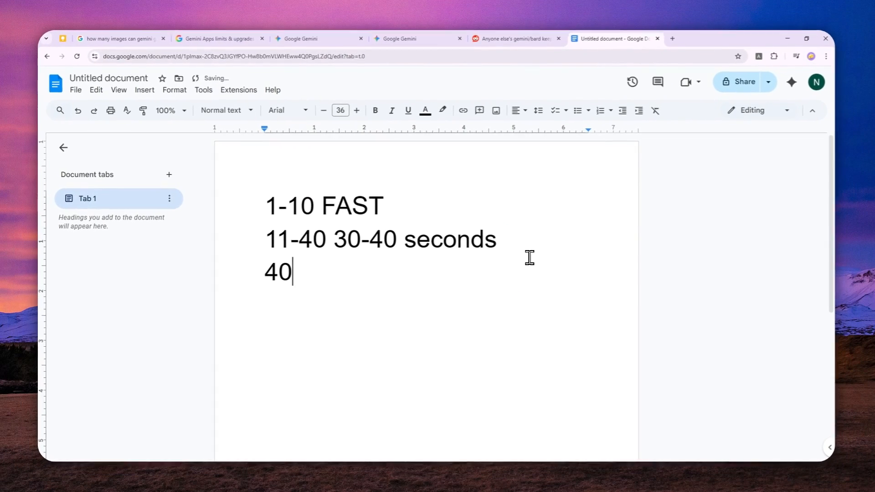
{"action": "type", "text": "-80"}
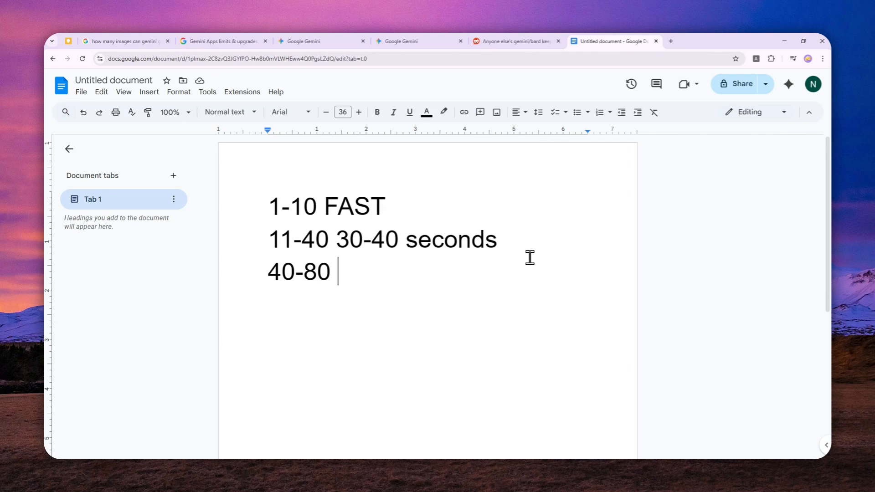
{"action": "type", "text": "6"}
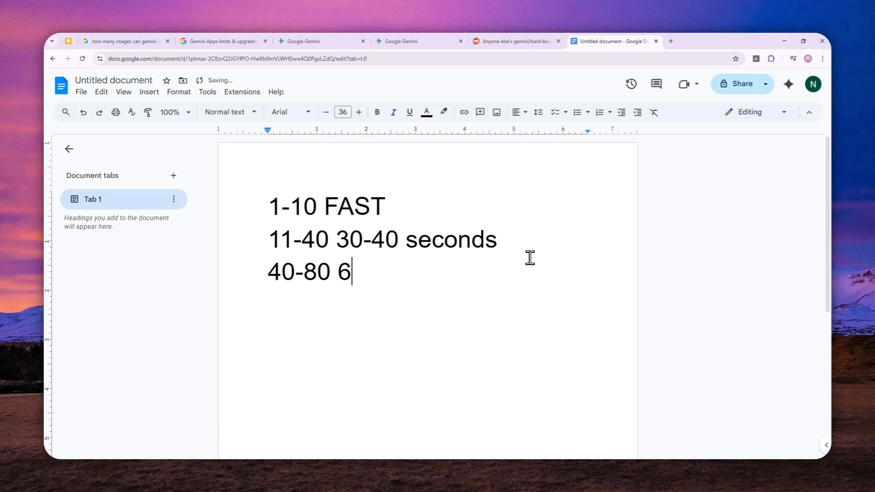
{"action": "type", "text": "0 seconds"}
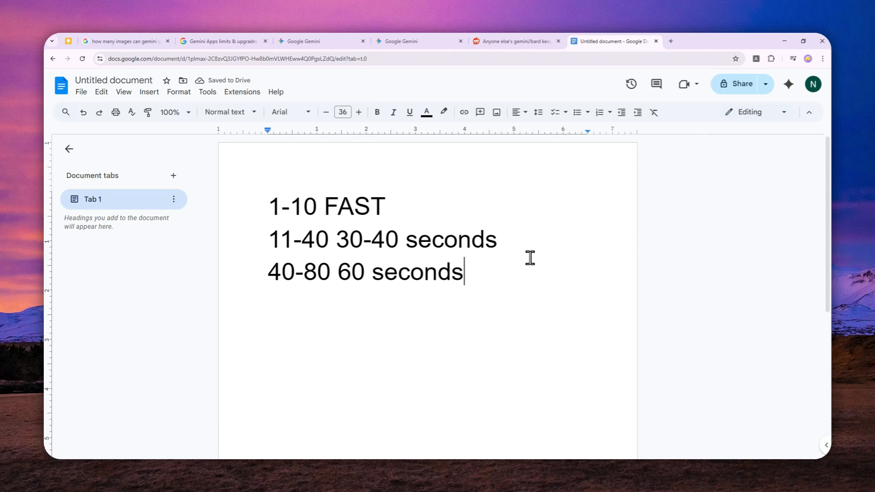
{"action": "mouse_move", "coordinate": [523, 295]}
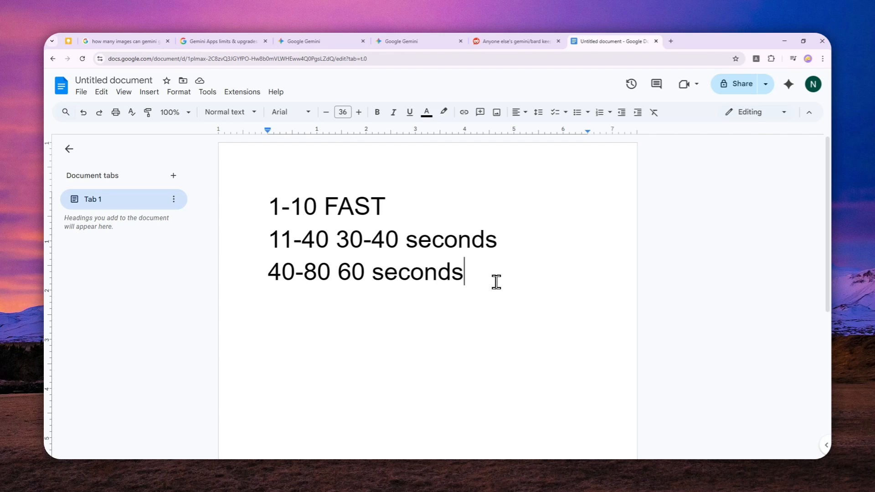
{"action": "mouse_move", "coordinate": [490, 249]}
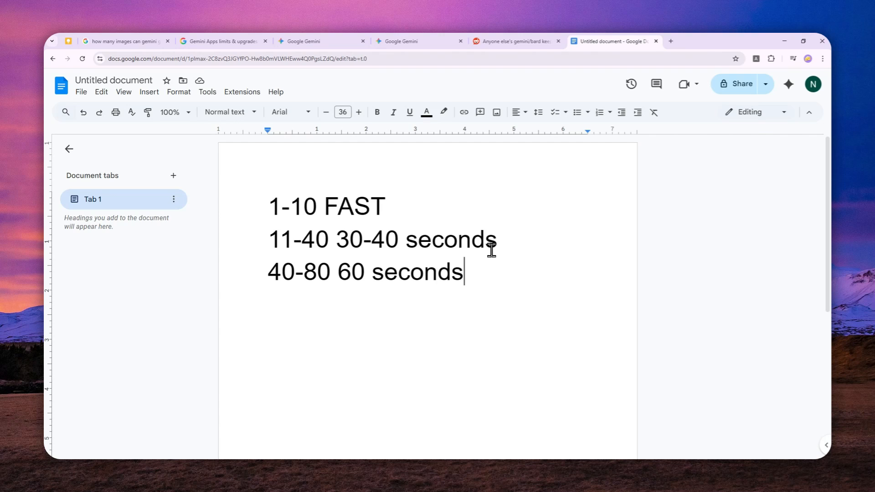
{"action": "mouse_move", "coordinate": [427, 190]}
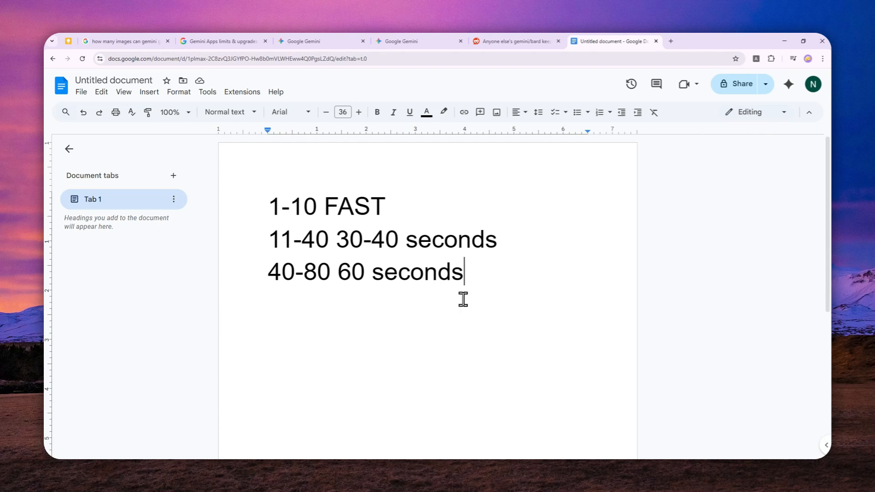
{"action": "mouse_move", "coordinate": [467, 331]}
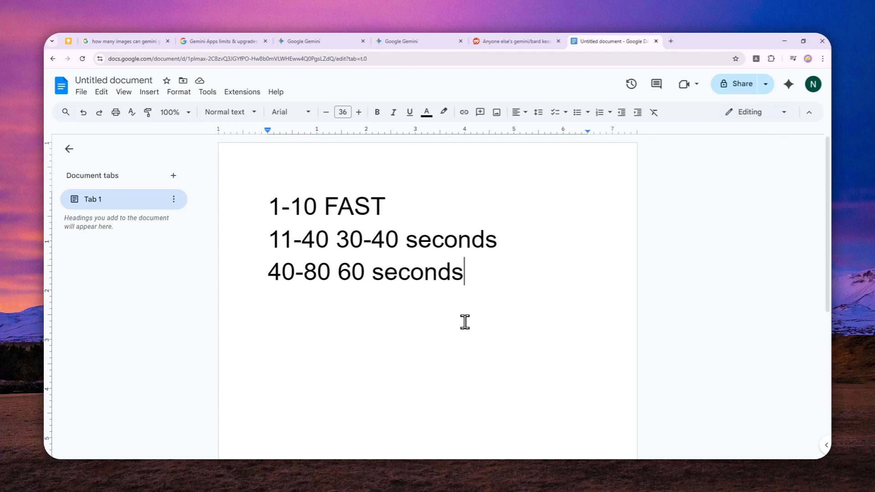
{"action": "mouse_move", "coordinate": [481, 292]}
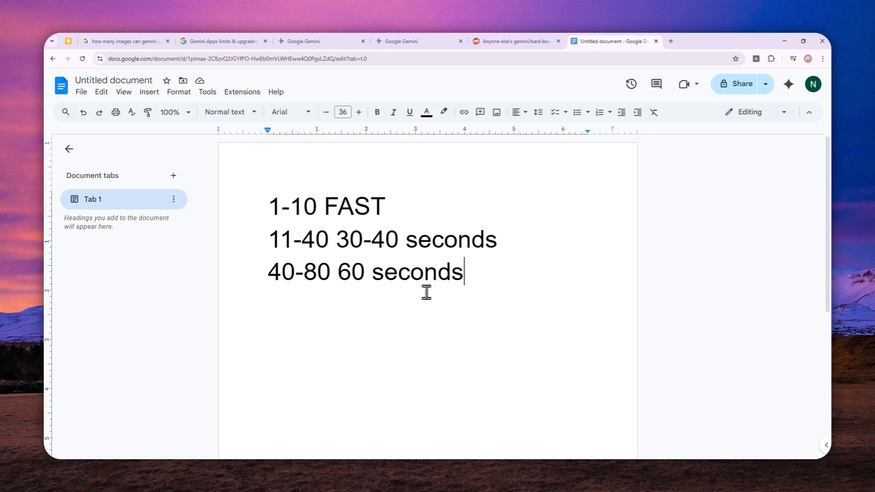
{"action": "mouse_move", "coordinate": [358, 268]}
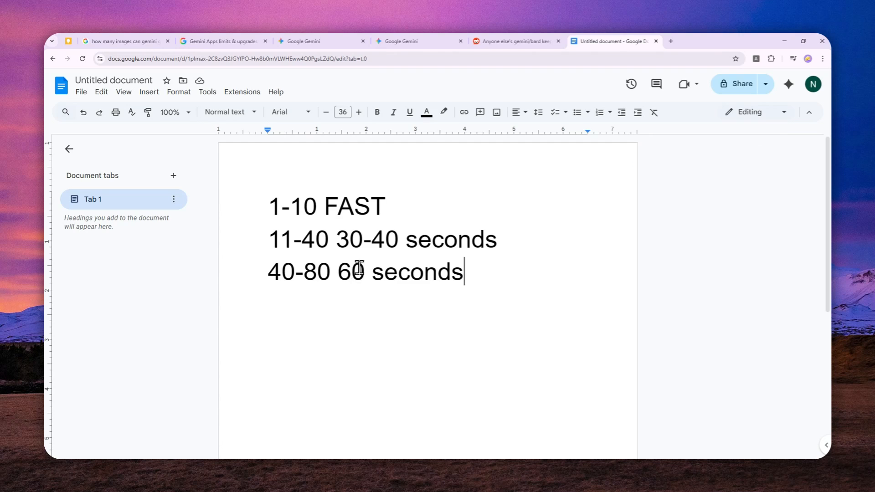
{"action": "mouse_move", "coordinate": [394, 265]}
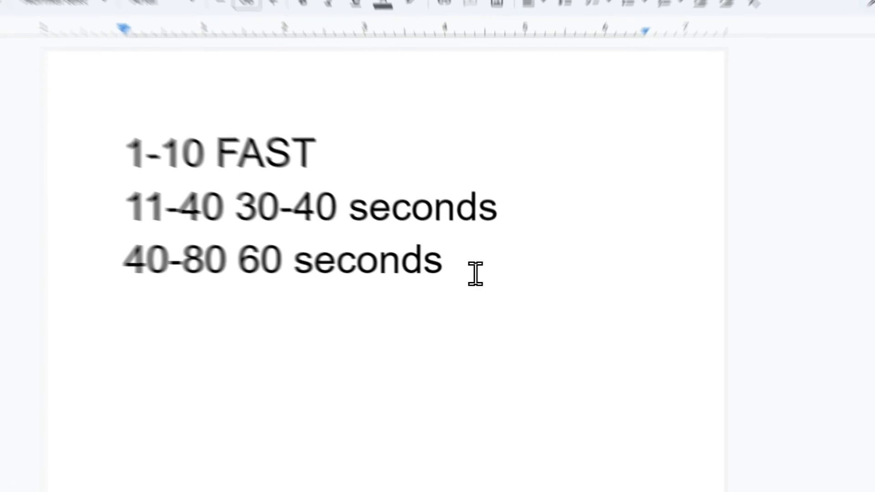
{"action": "type", "text": "80-10"}
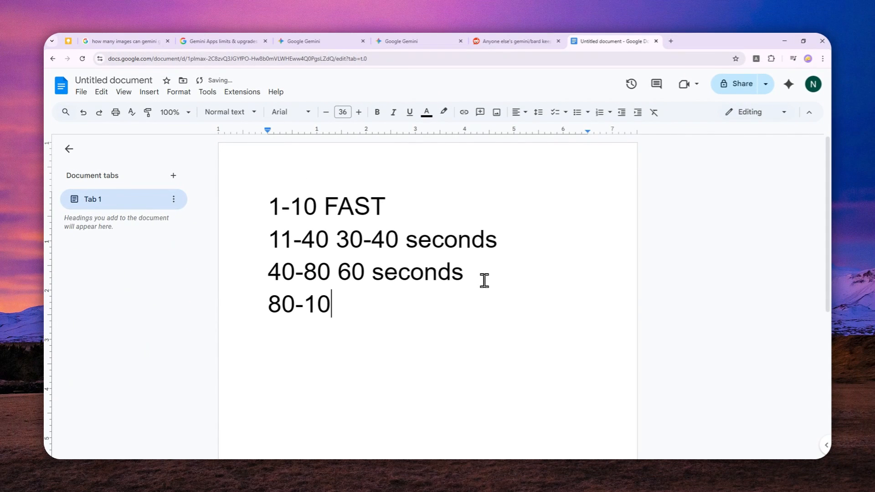
{"action": "type", "text": "0"}
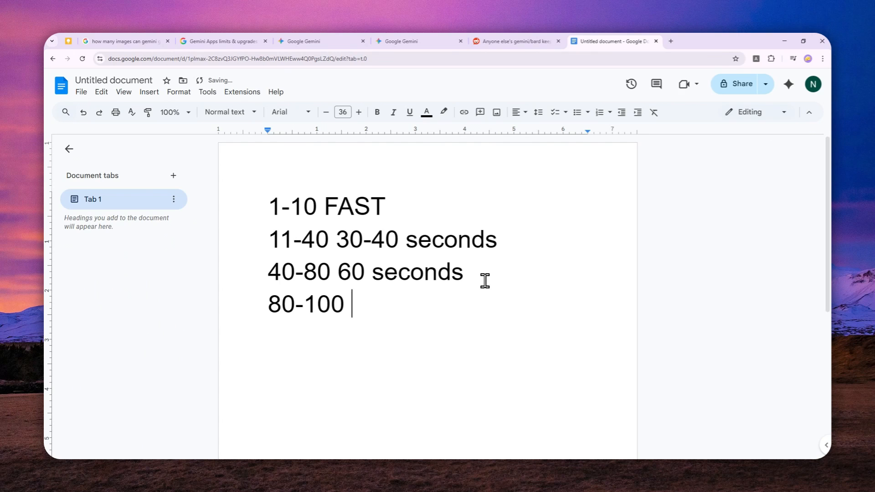
{"action": "type", "text": "120"}
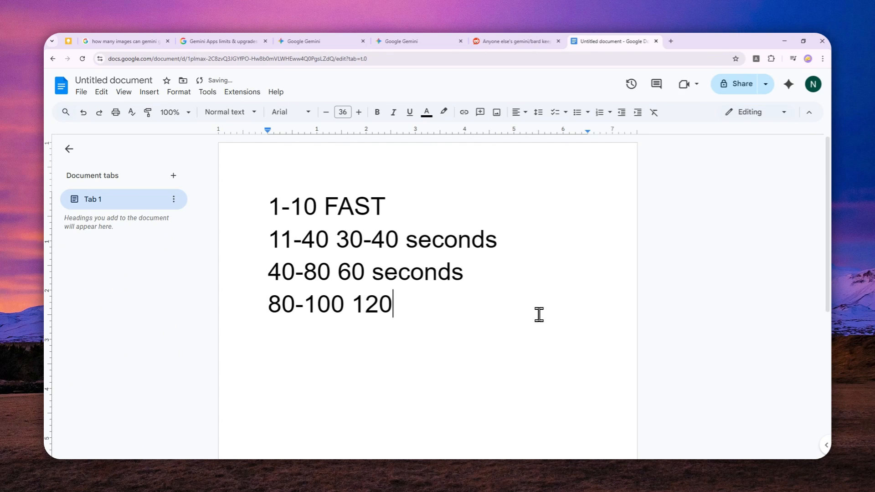
{"action": "type", "text": "-150 sec"}
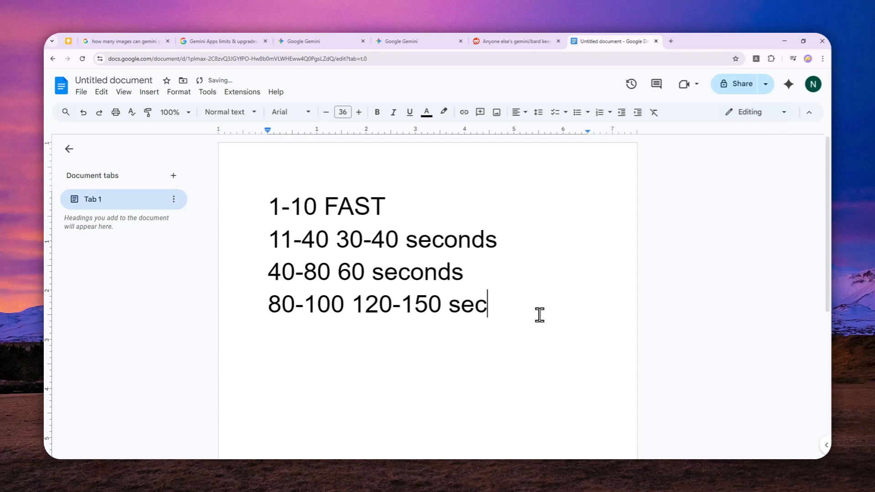
{"action": "type", "text": "onds"}
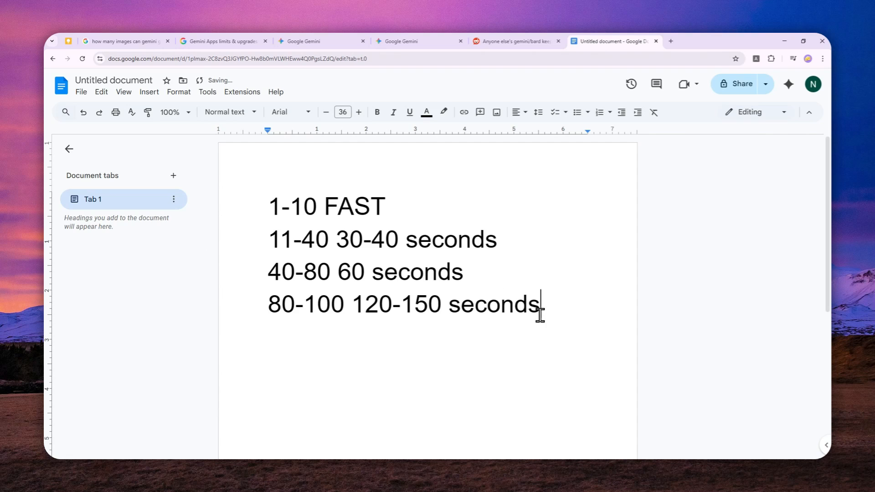
{"action": "mouse_move", "coordinate": [517, 293]}
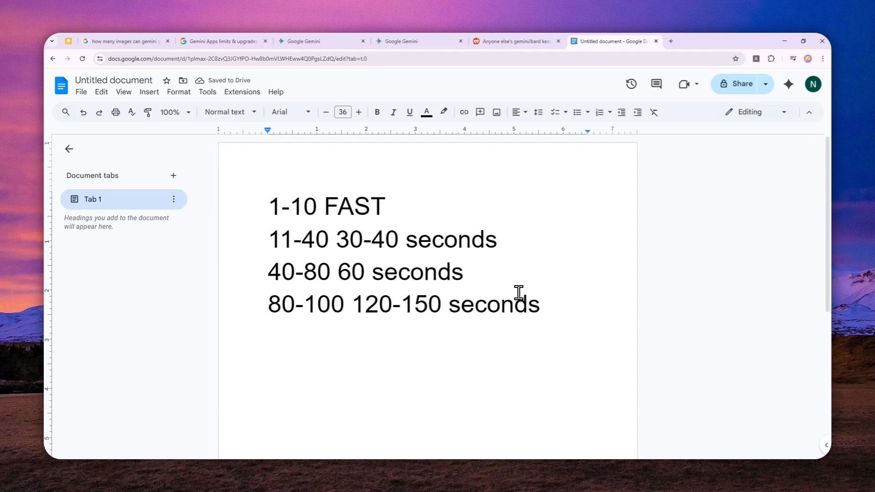
{"action": "mouse_move", "coordinate": [493, 285]}
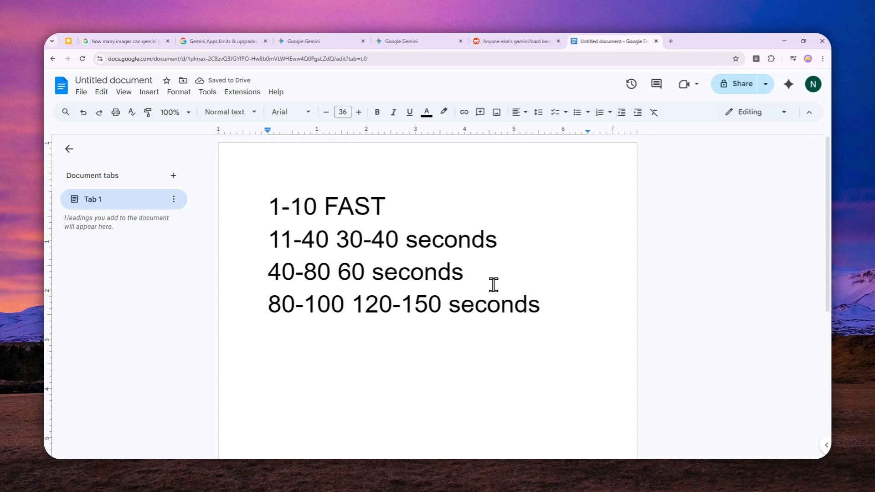
{"action": "mouse_move", "coordinate": [477, 281]}
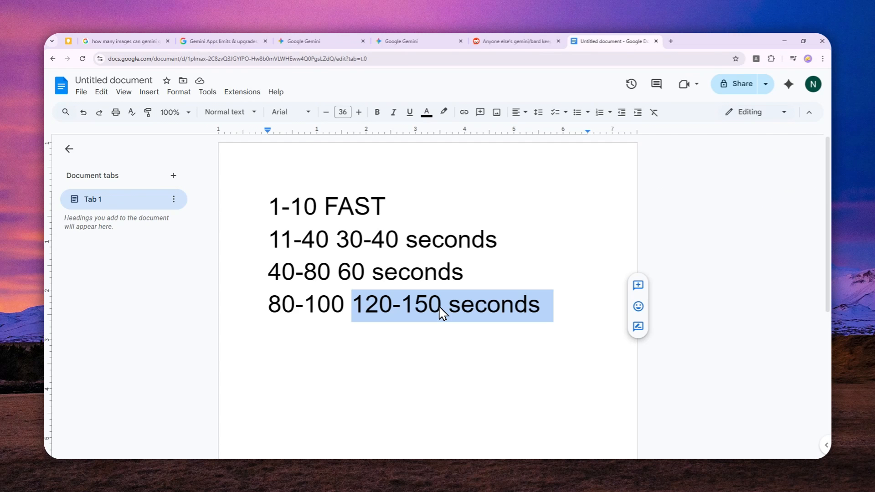
{"action": "mouse_move", "coordinate": [364, 268]}
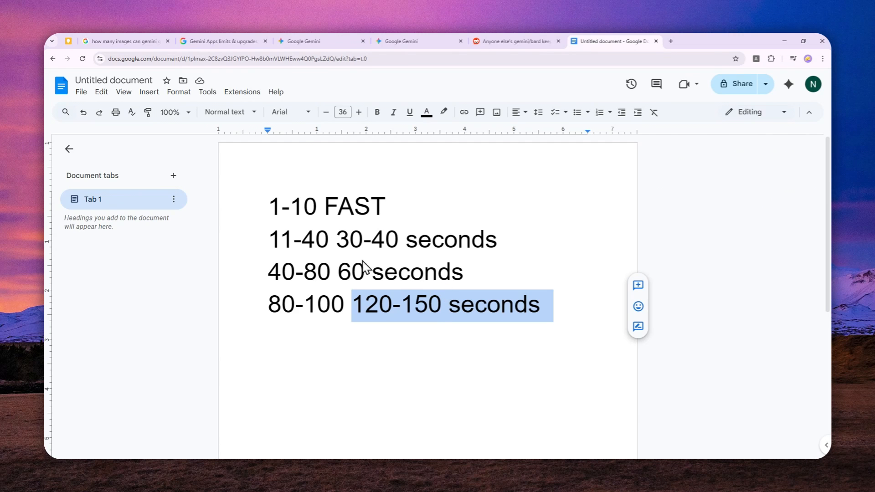
Switch to the YouTube tutorial on creating more images after the Gemini limit
{"action": "left_click", "coordinate": [690, 41]}
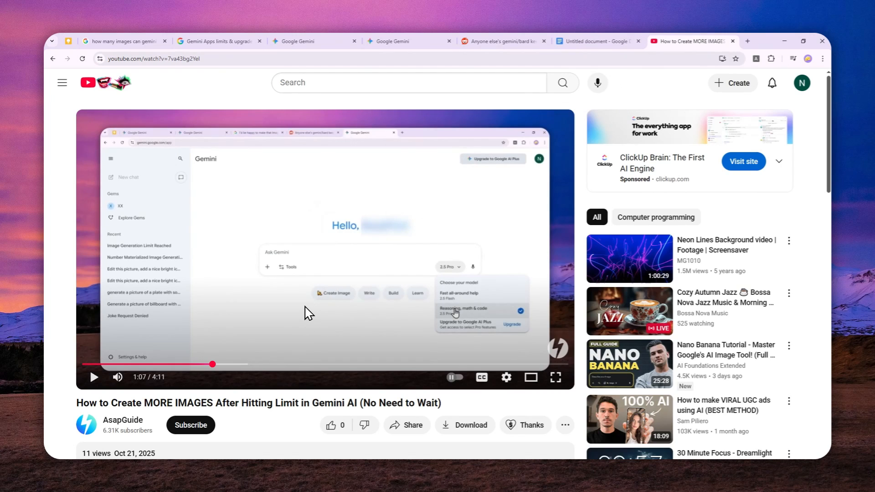
{"action": "mouse_move", "coordinate": [294, 352]}
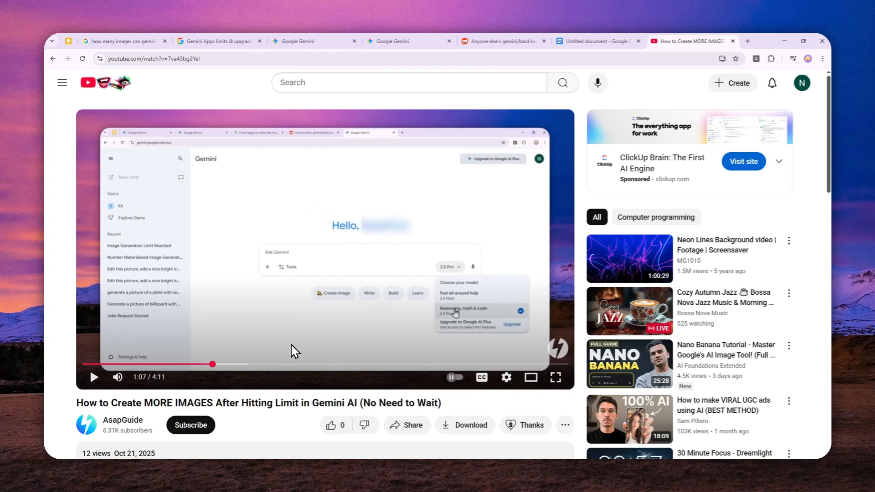
{"action": "mouse_move", "coordinate": [311, 314]}
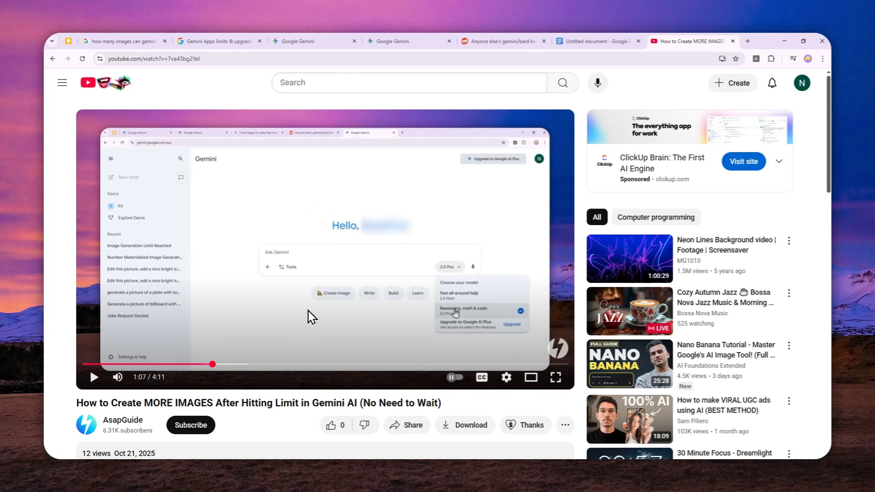
{"action": "mouse_move", "coordinate": [345, 264]}
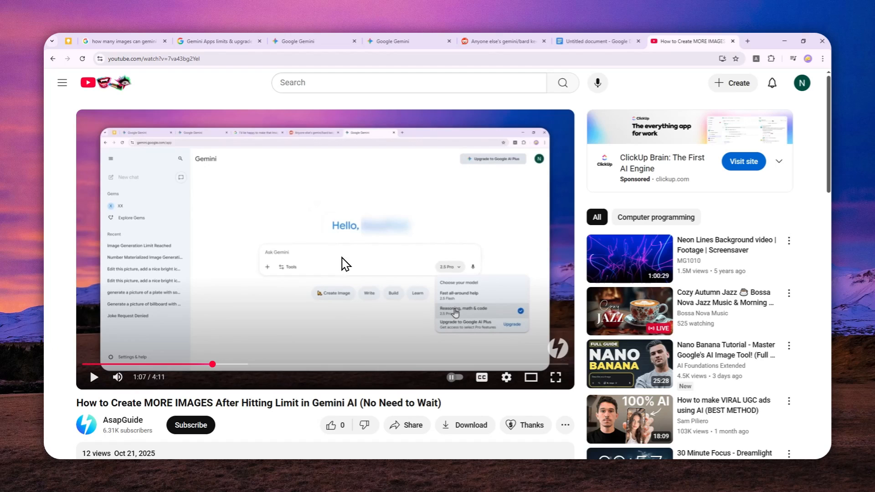
{"action": "mouse_move", "coordinate": [262, 337]}
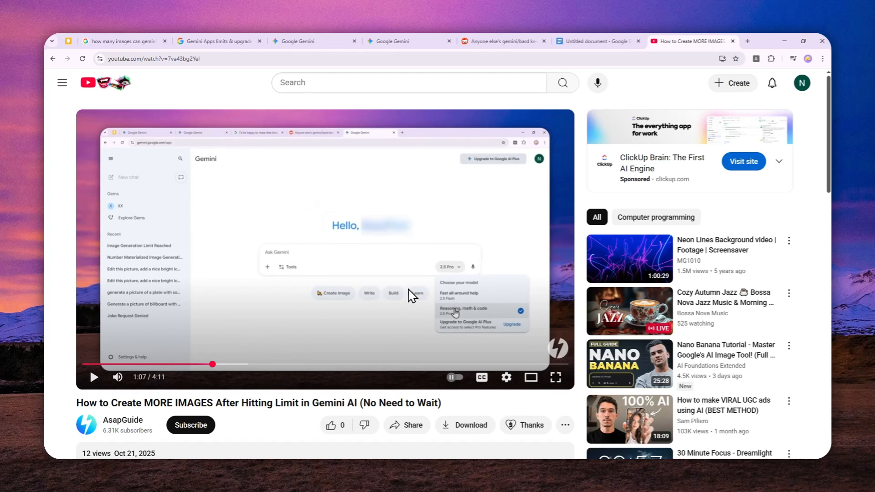
{"action": "mouse_move", "coordinate": [419, 286]}
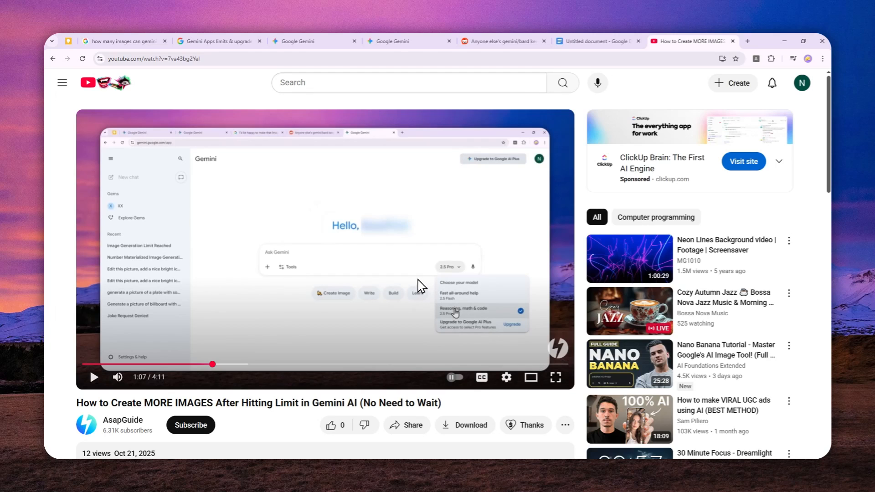
{"action": "mouse_move", "coordinate": [433, 260]}
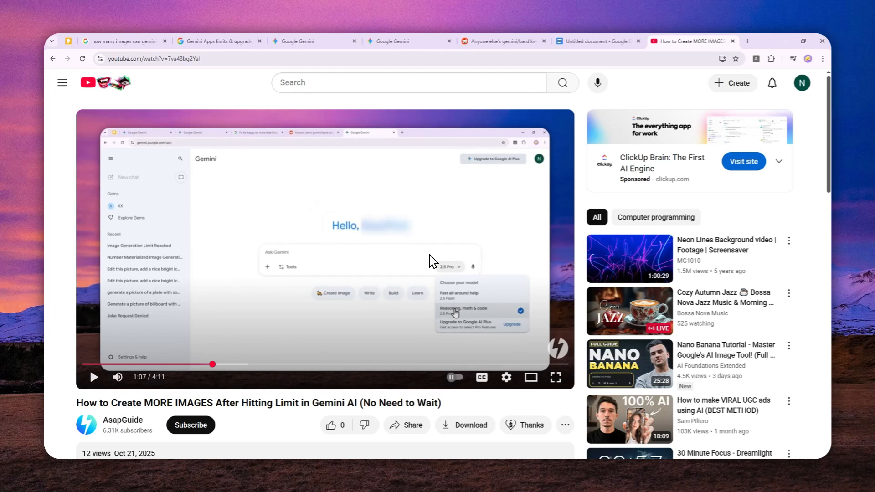